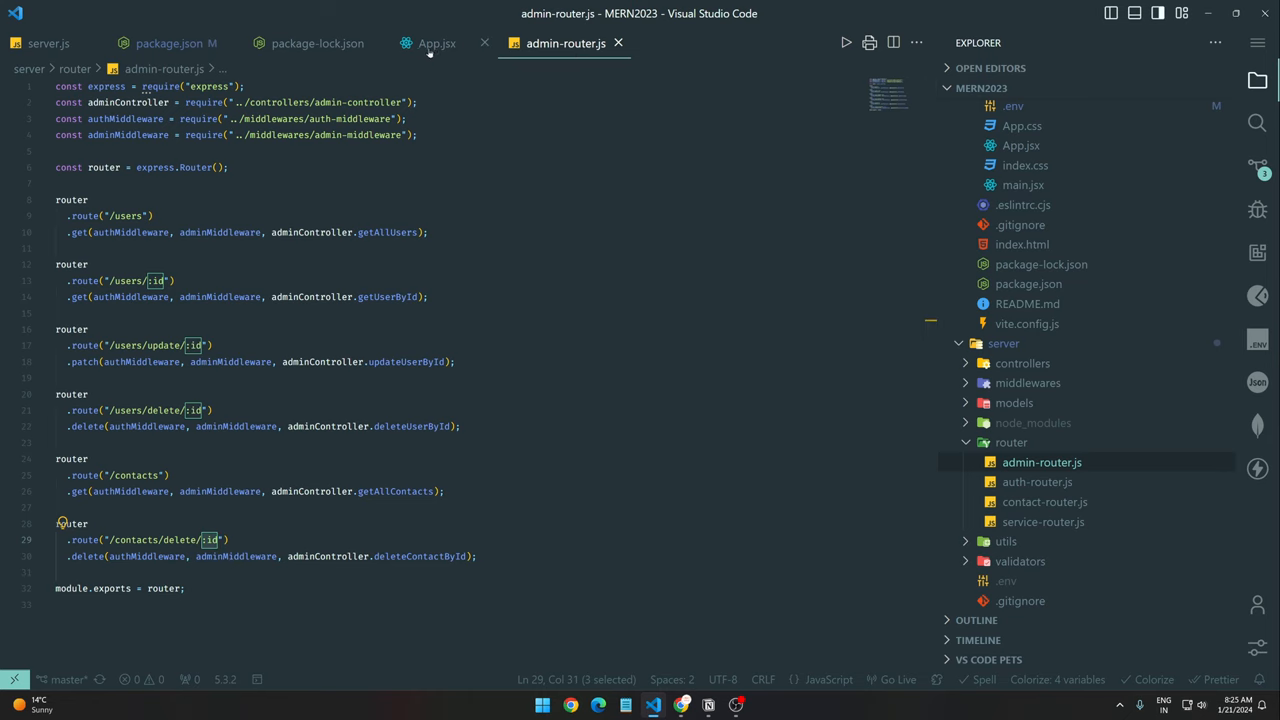
Open service-router.js from server/router after selecting package-lock.json.
{"action": "left_click", "coordinate": [318, 44]}
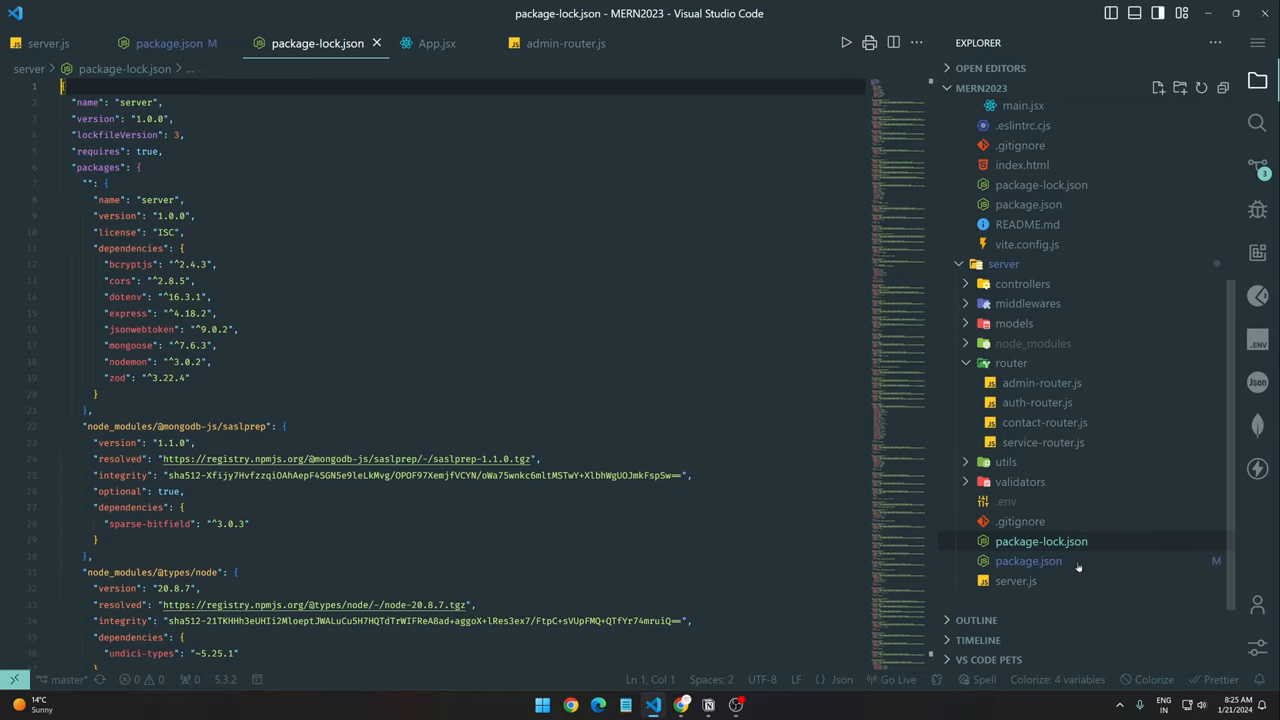
{"action": "left_click", "coordinate": [1043, 442]}
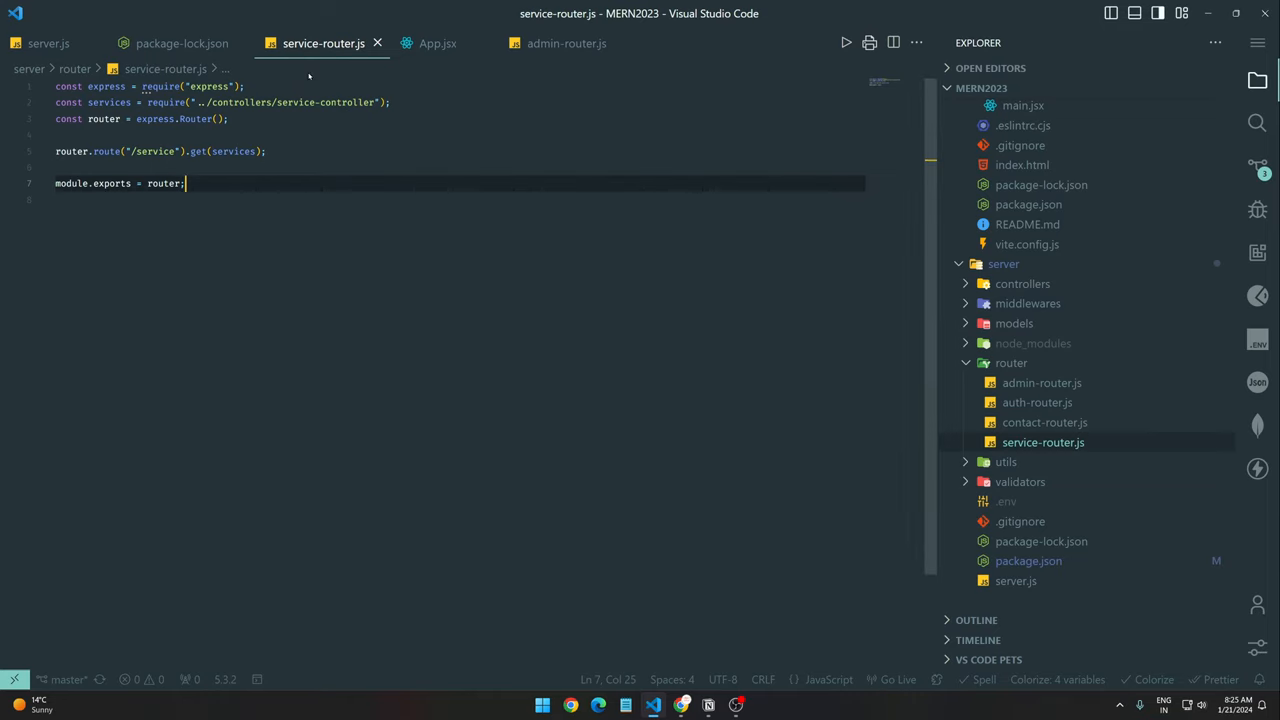
{"action": "mouse_move", "coordinate": [345, 276]}
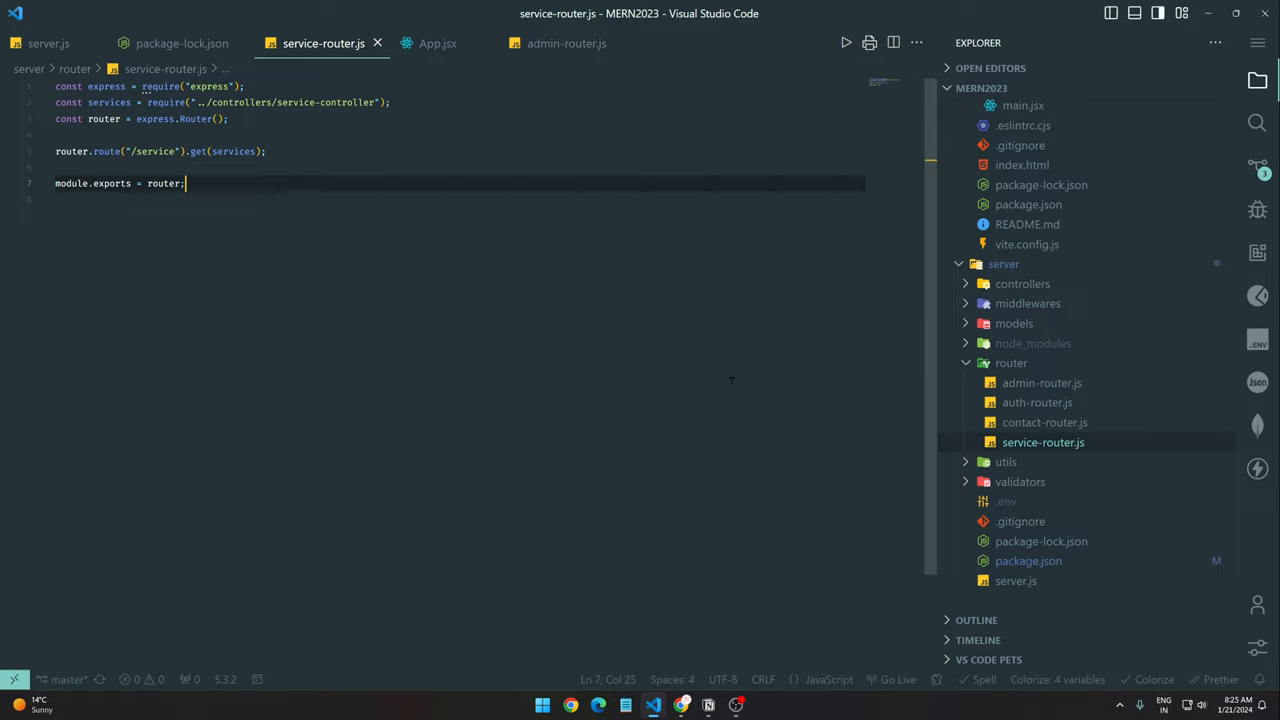
Open auth-router.js and contact-controller.js, then return to service-router.js, twice over.
{"action": "left_click", "coordinate": [1037, 402]}
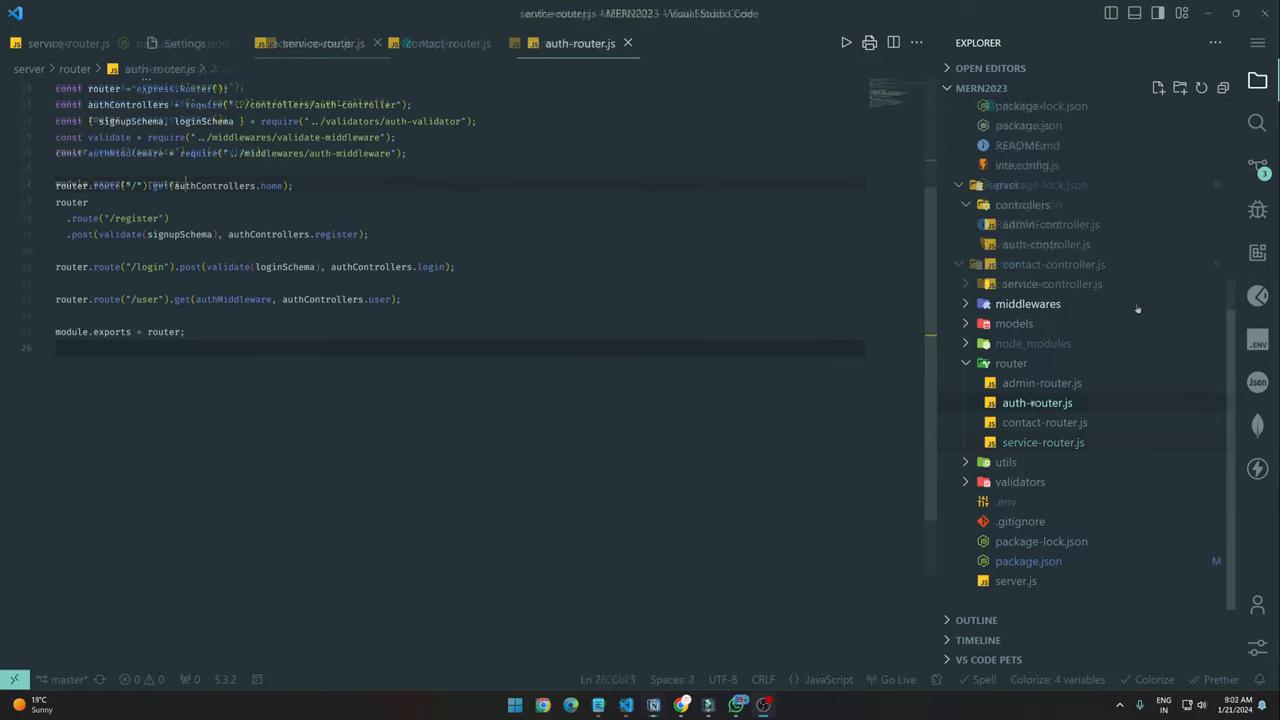
{"action": "left_click", "coordinate": [1054, 264]}
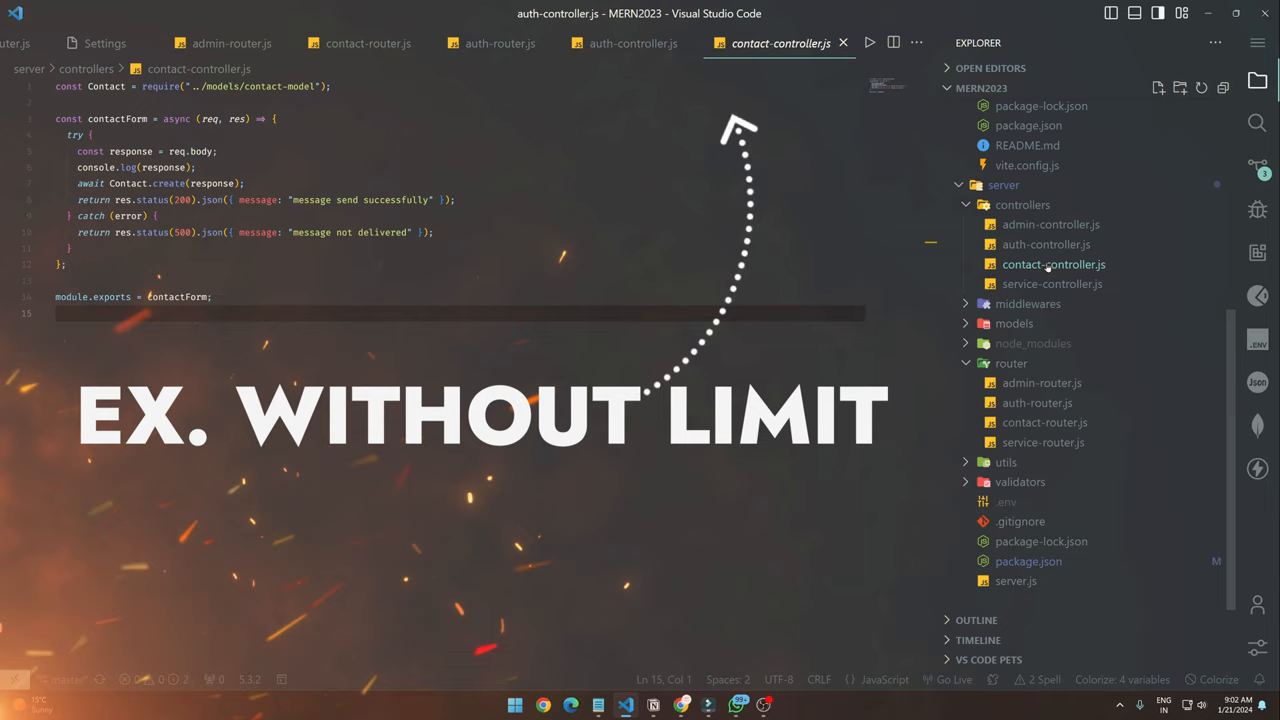
{"action": "left_click", "coordinate": [1049, 224]}
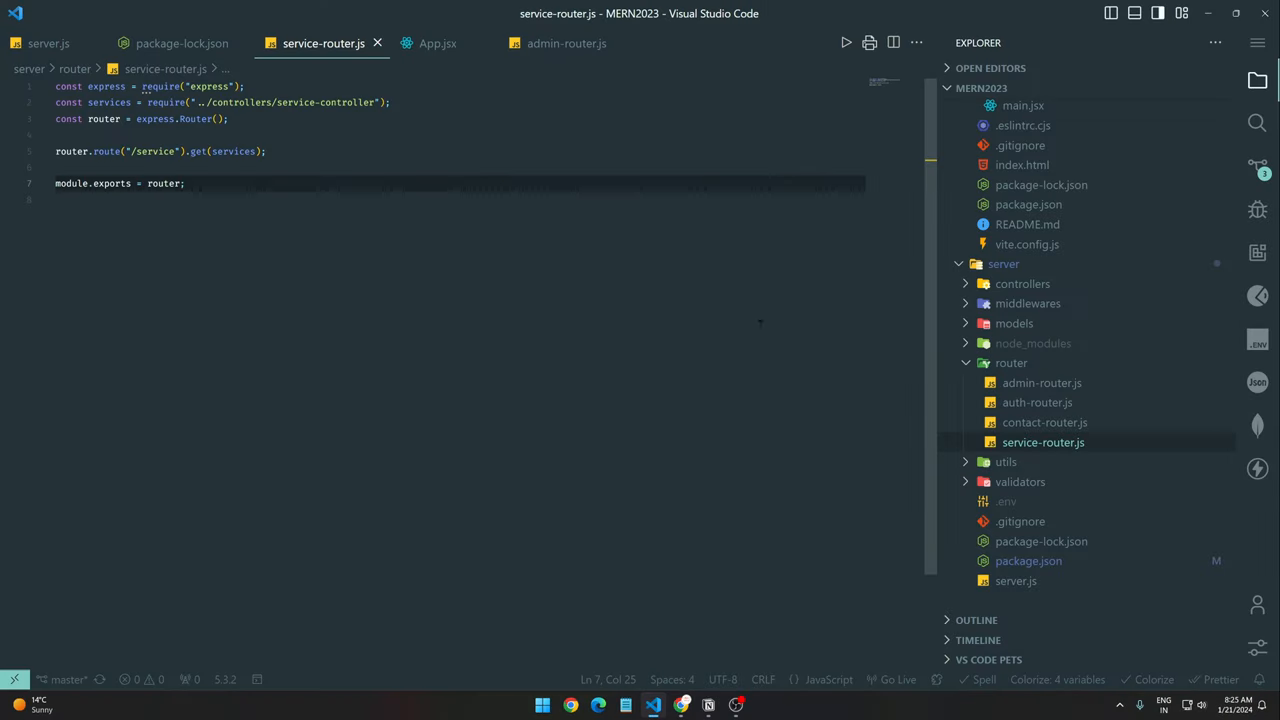
{"action": "left_click", "coordinate": [1036, 402]}
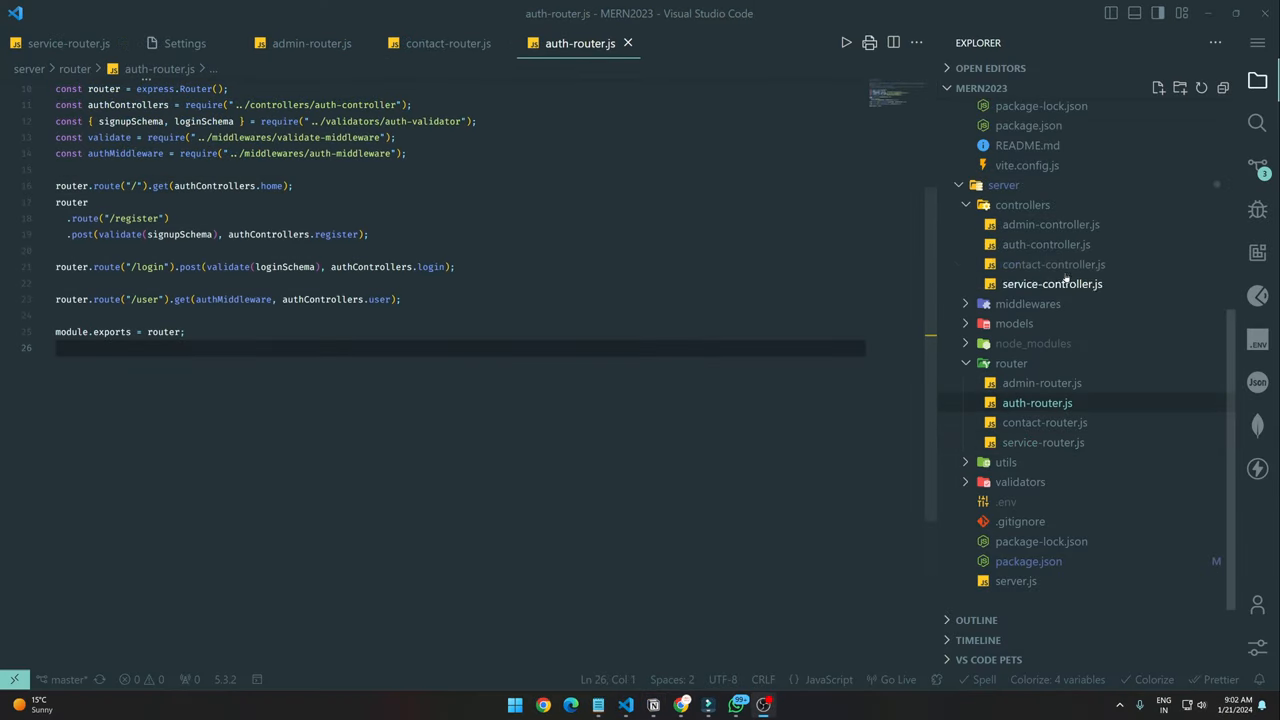
{"action": "left_click", "coordinate": [1053, 264]}
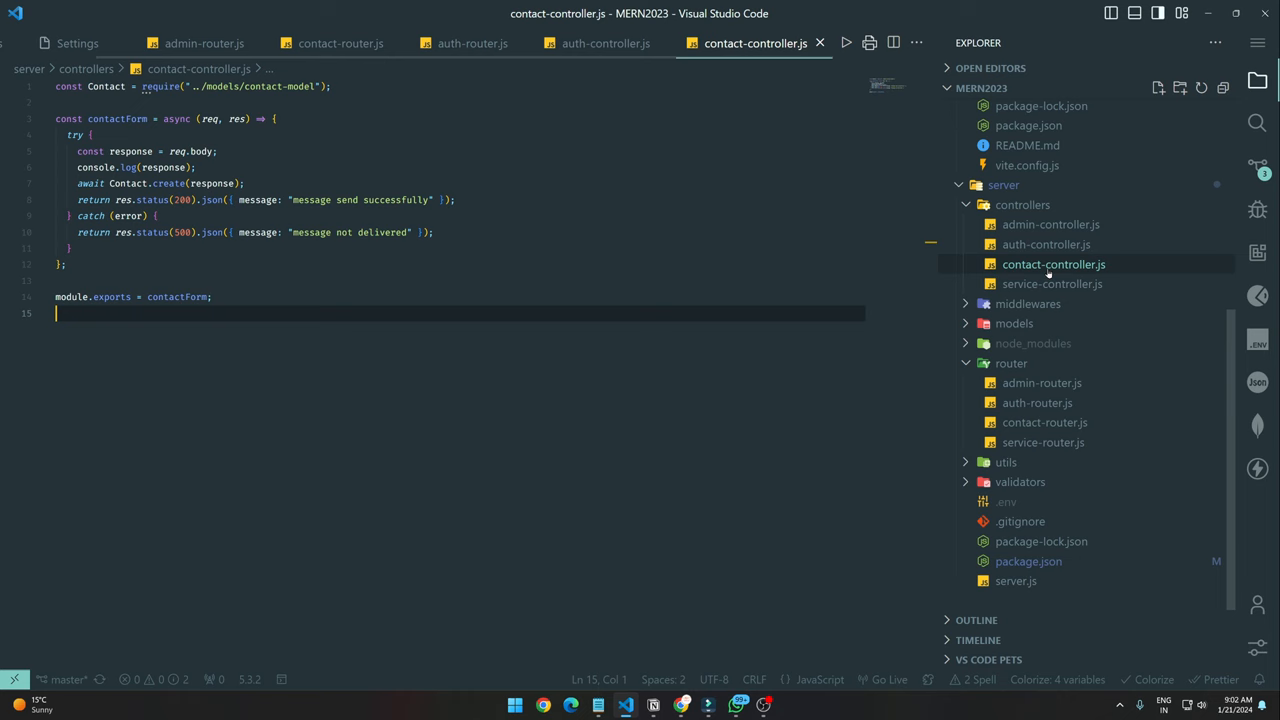
{"action": "left_click", "coordinate": [1050, 224]}
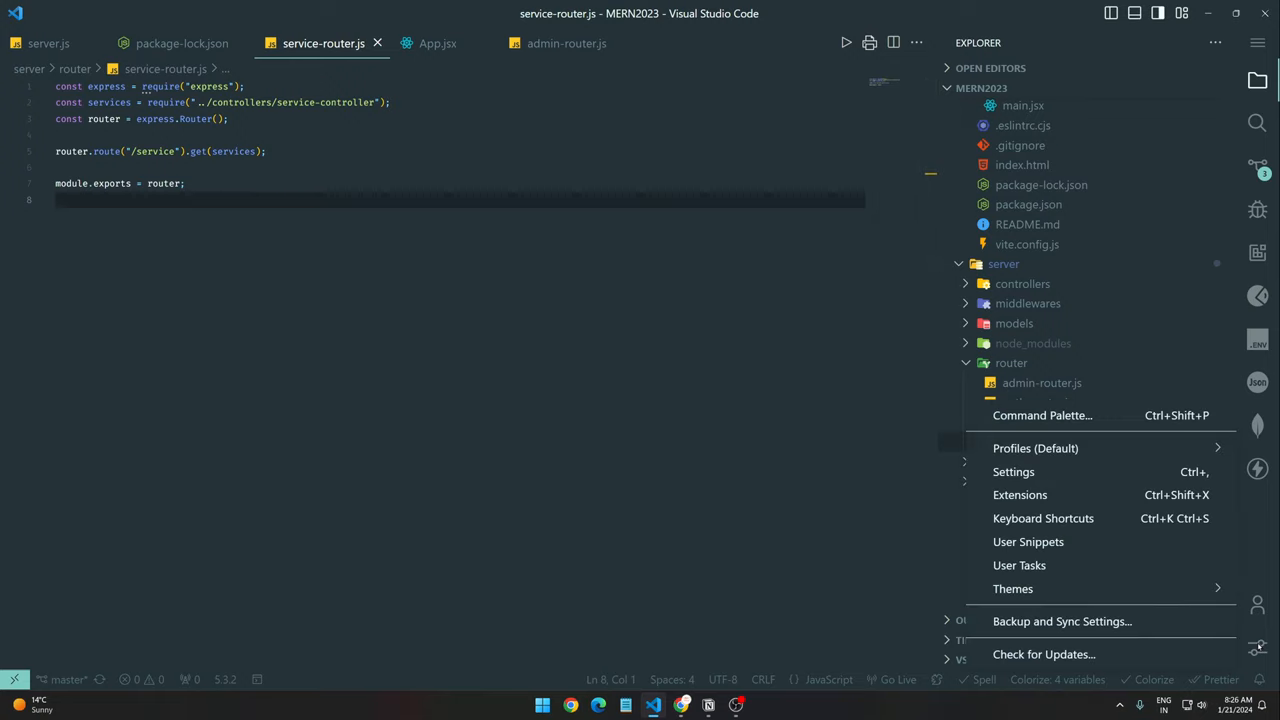
Open the settings editor and search for 'limit'.
{"action": "left_click", "coordinate": [684, 467]}
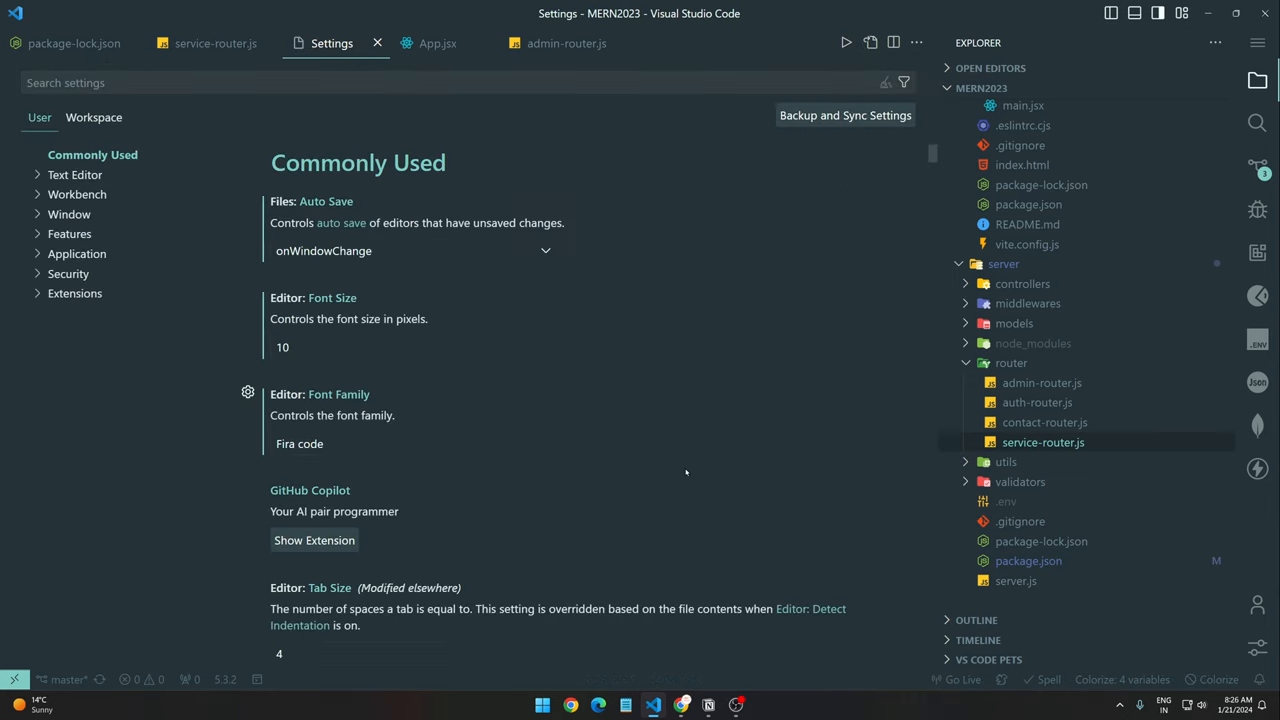
{"action": "type", "text": "limit"}
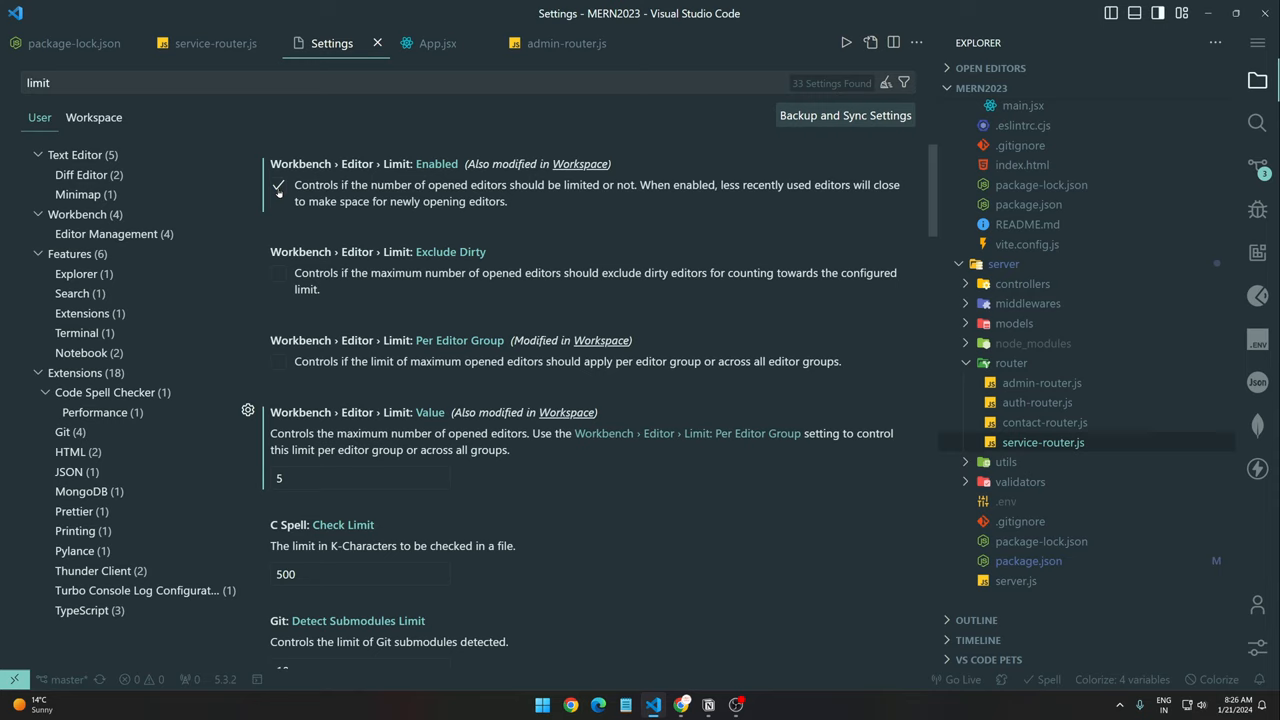
{"action": "mouse_move", "coordinate": [300, 190]}
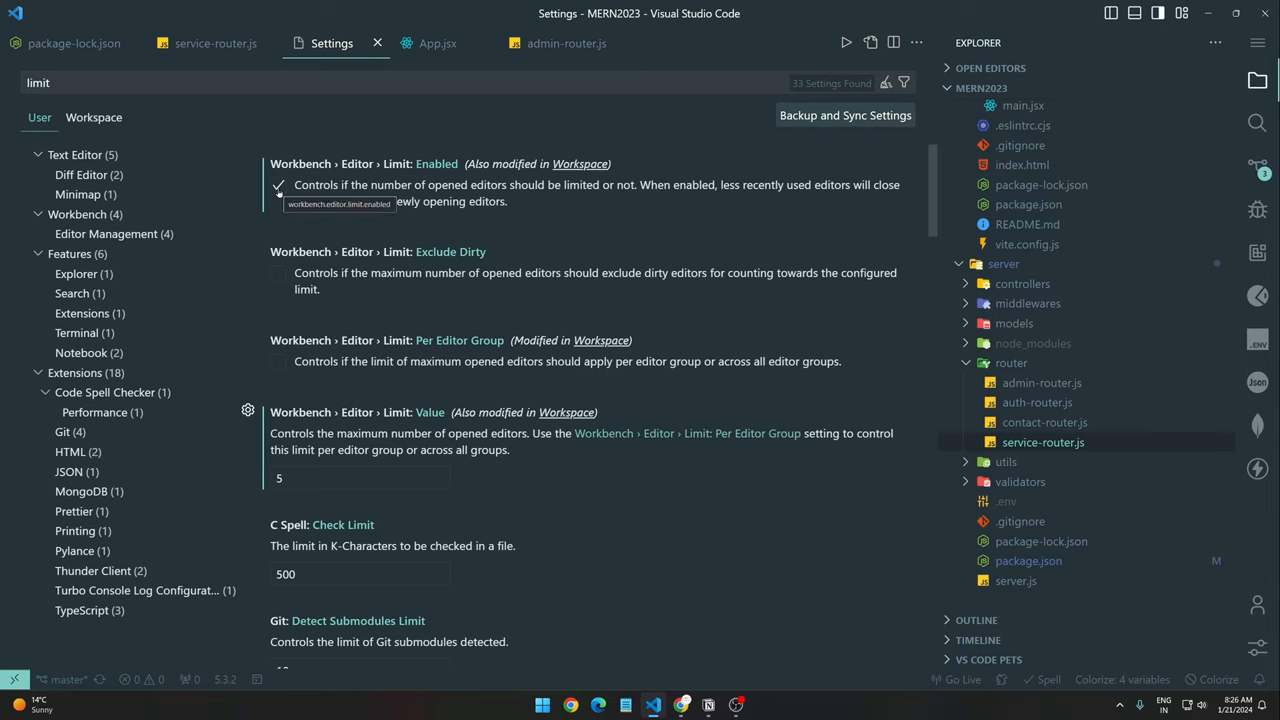
{"action": "mouse_move", "coordinate": [465, 305]}
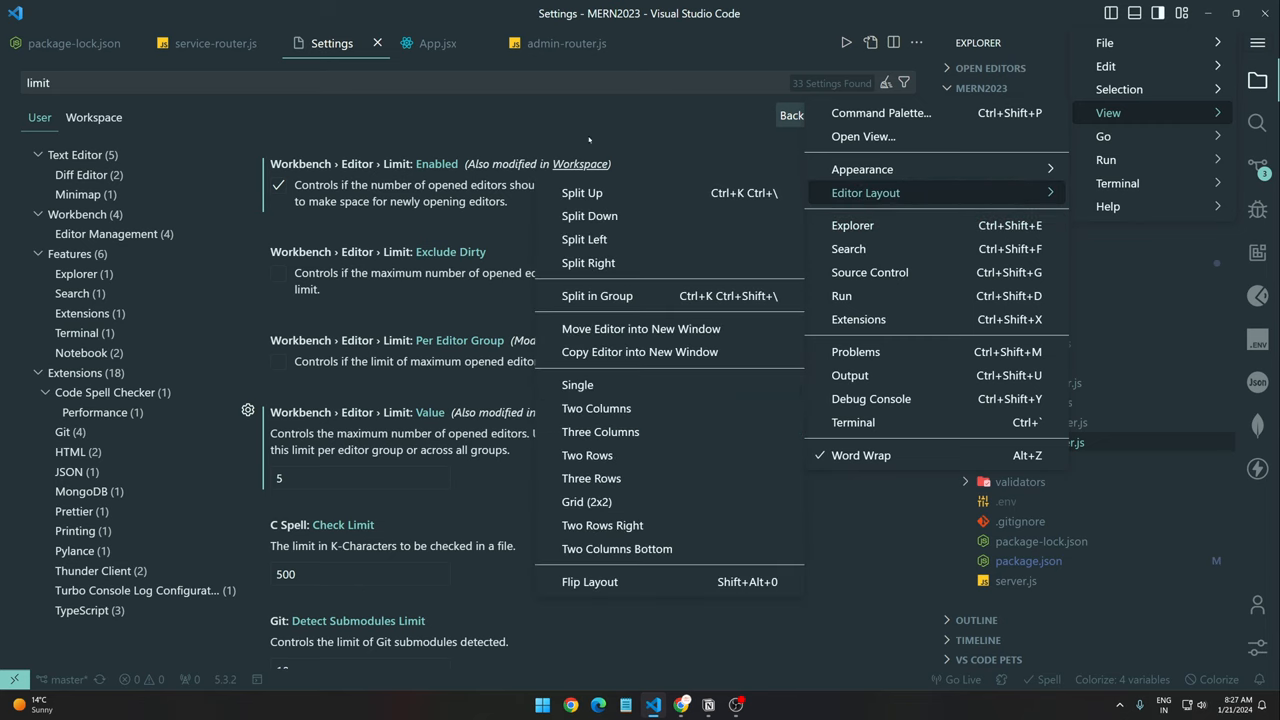
{"action": "mouse_move", "coordinate": [865, 192]}
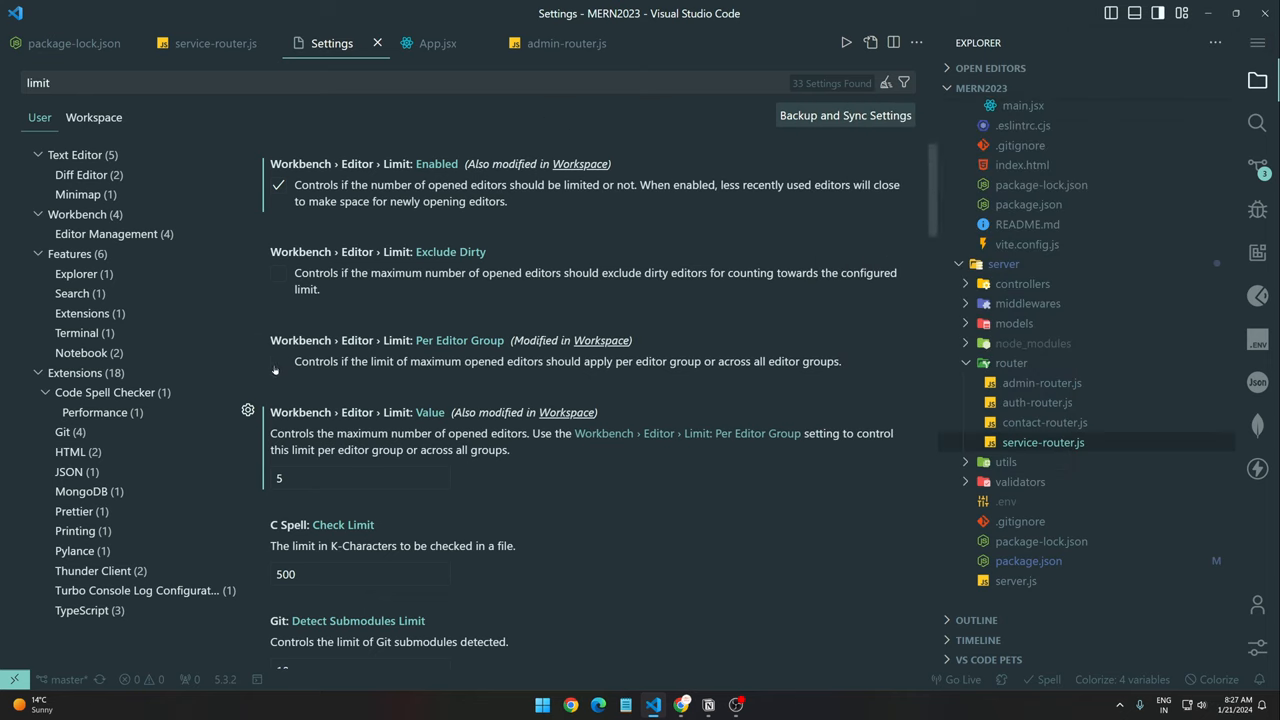
Enable Limit: Per Editor Group and enter 5 as the editor limit value.
{"action": "left_click", "coordinate": [278, 362]}
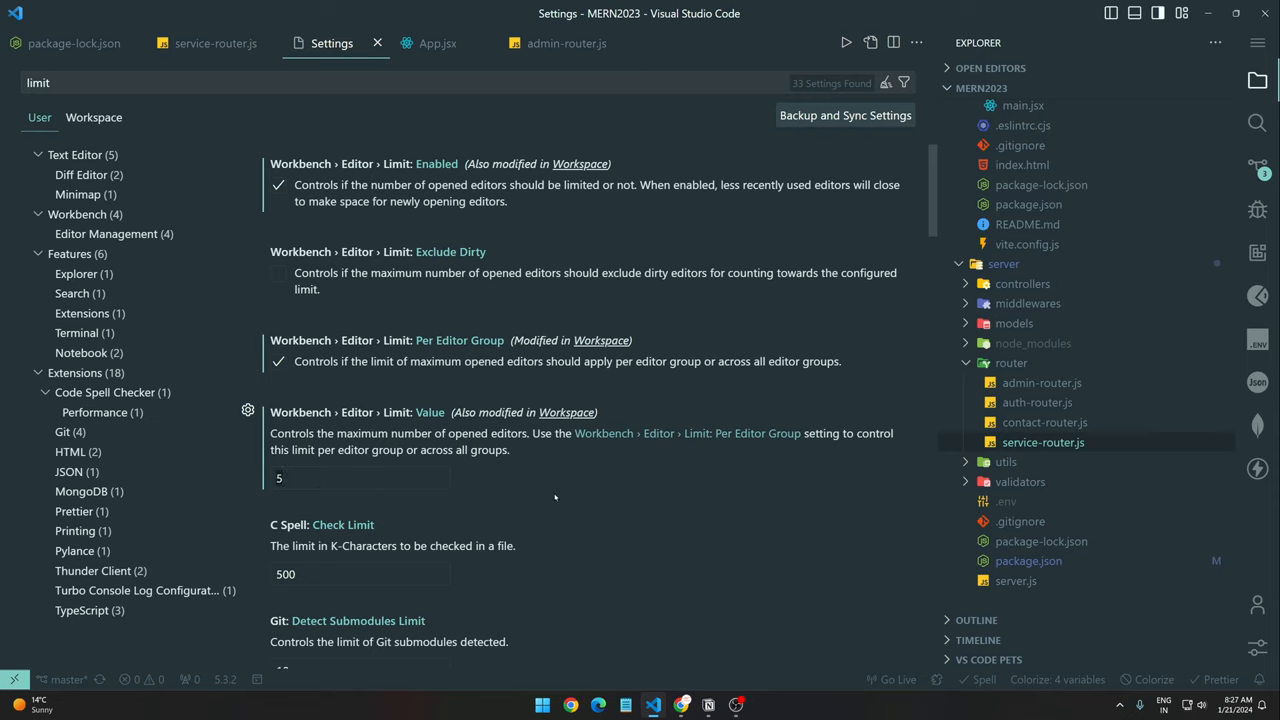
{"action": "type", "text": "1"}
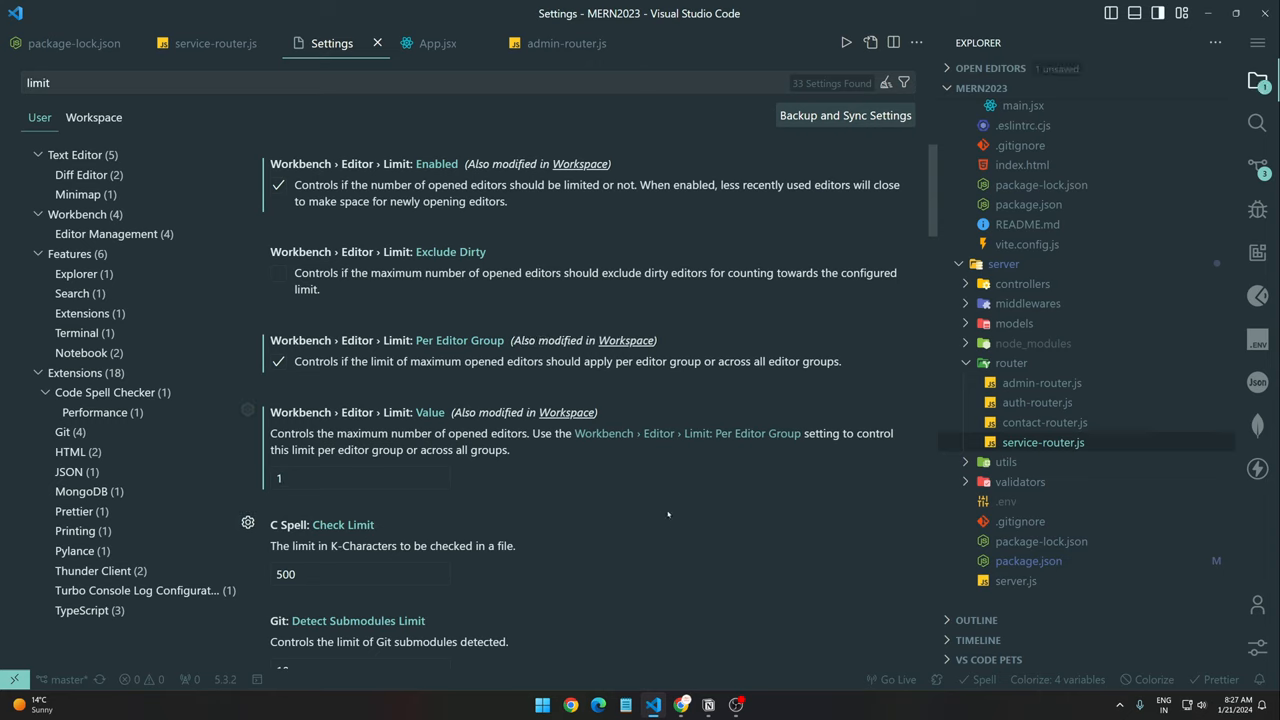
{"action": "type", "text": "5"}
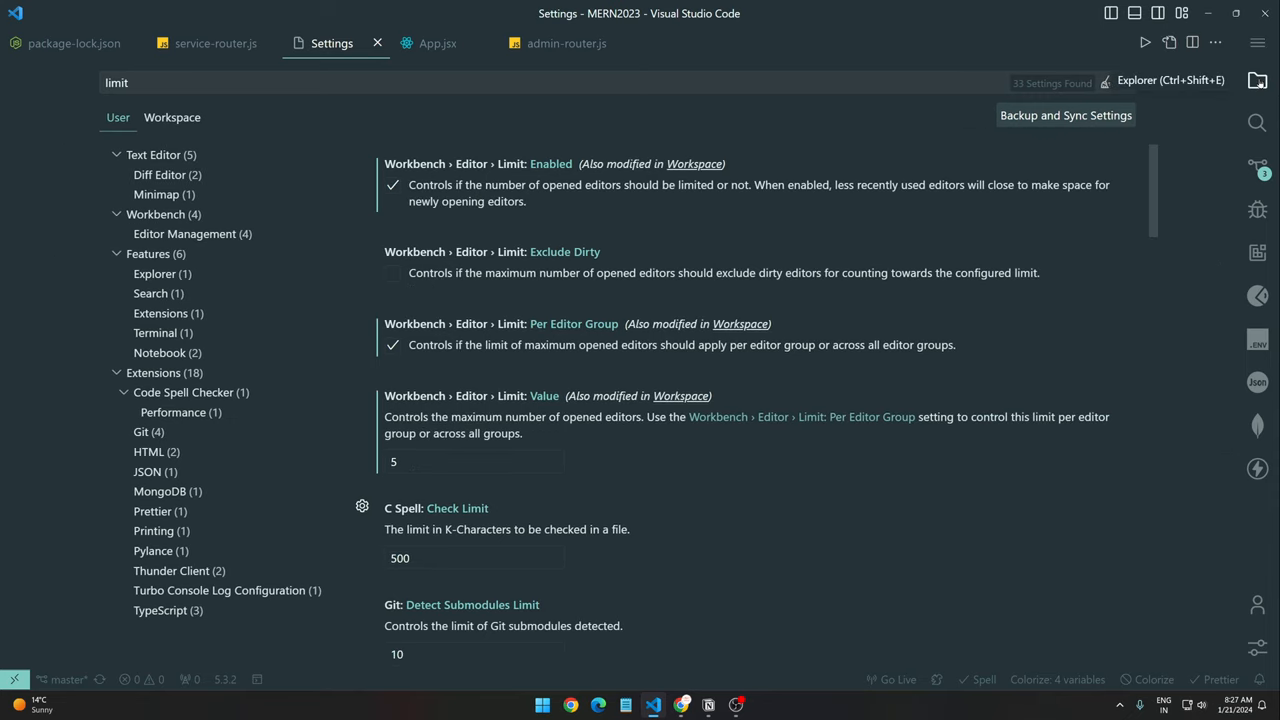
Split the editor layout with App.jsx, then return to one group on admin-router.js.
{"action": "left_click", "coordinate": [1253, 44]}
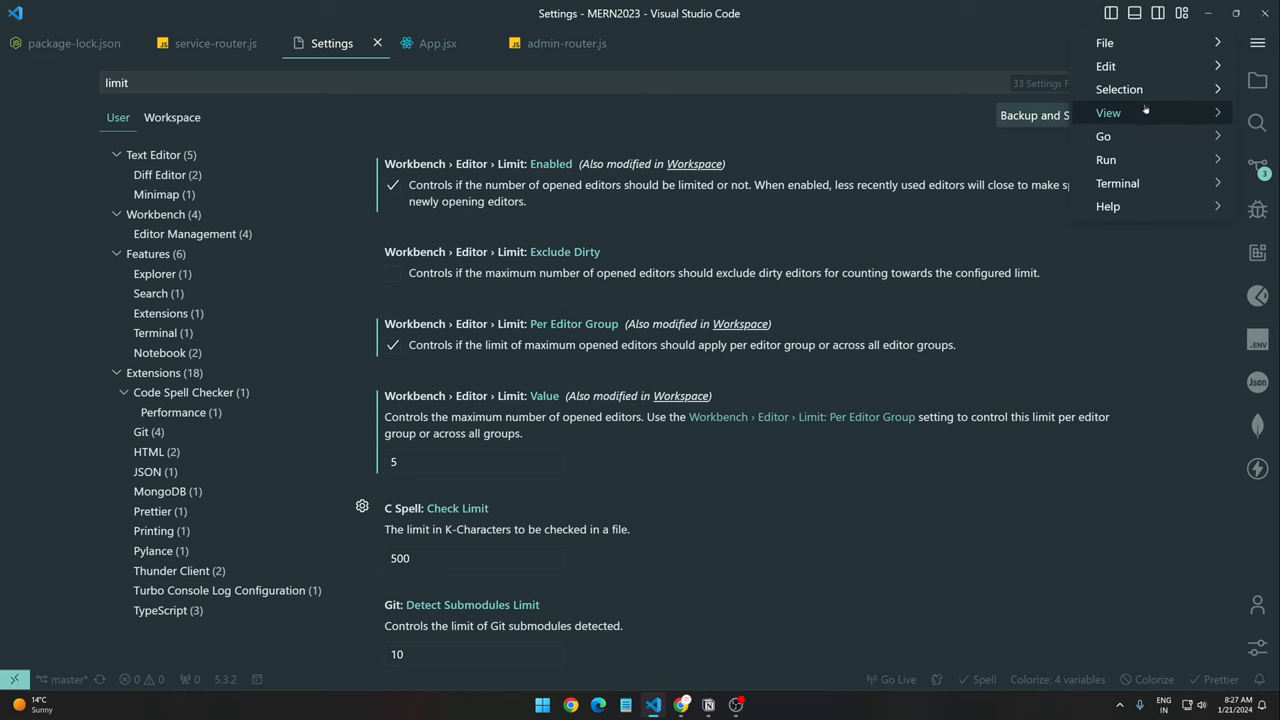
{"action": "left_click", "coordinate": [1108, 112]}
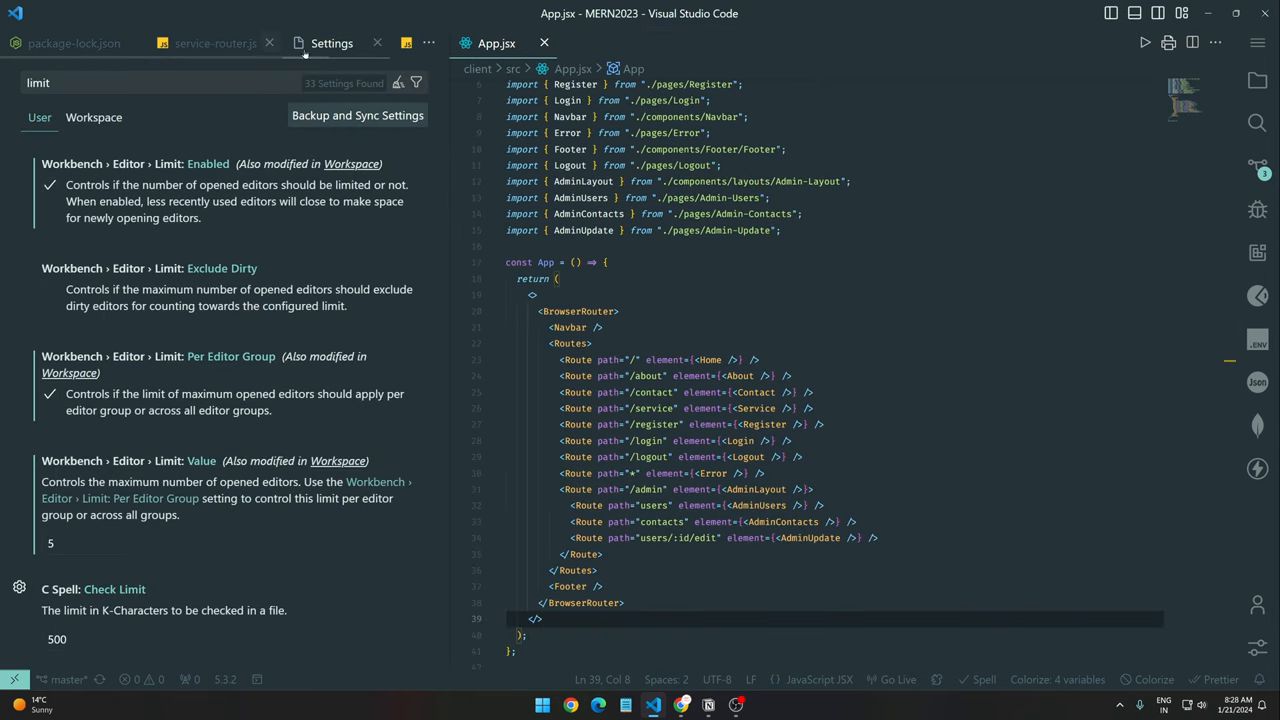
{"action": "left_click", "coordinate": [1256, 81]}
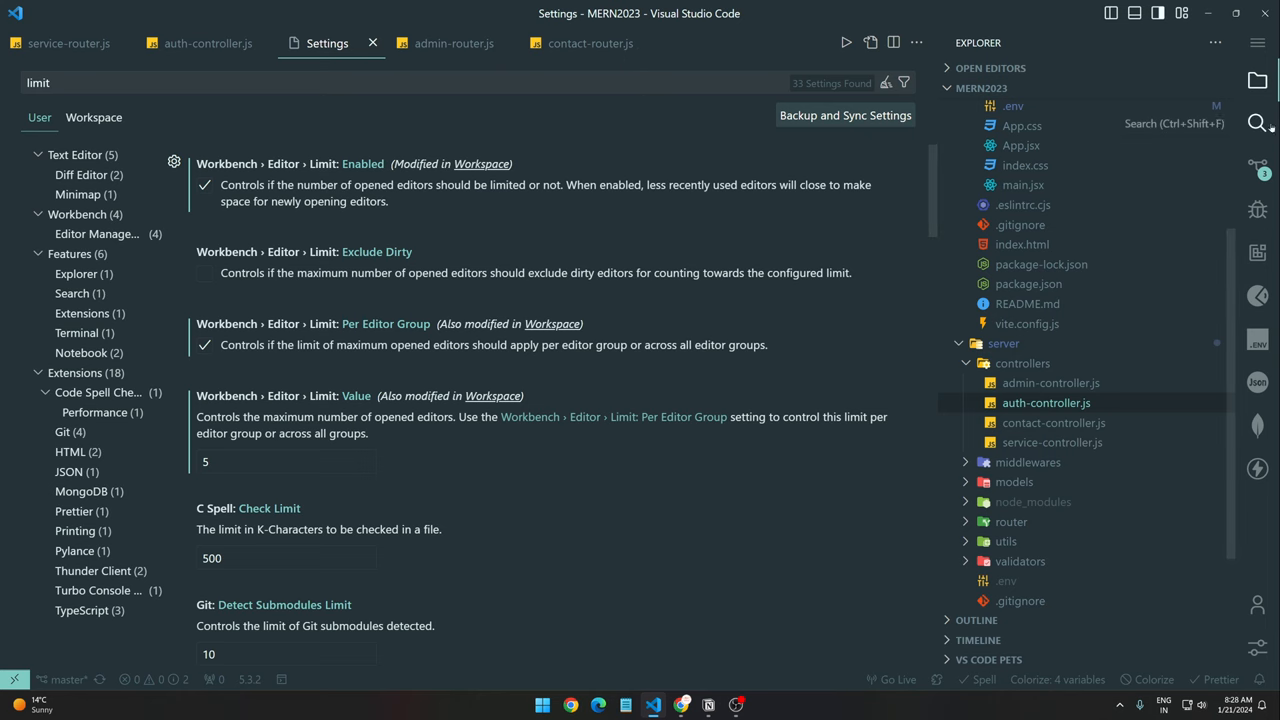
{"action": "left_click", "coordinate": [453, 43]}
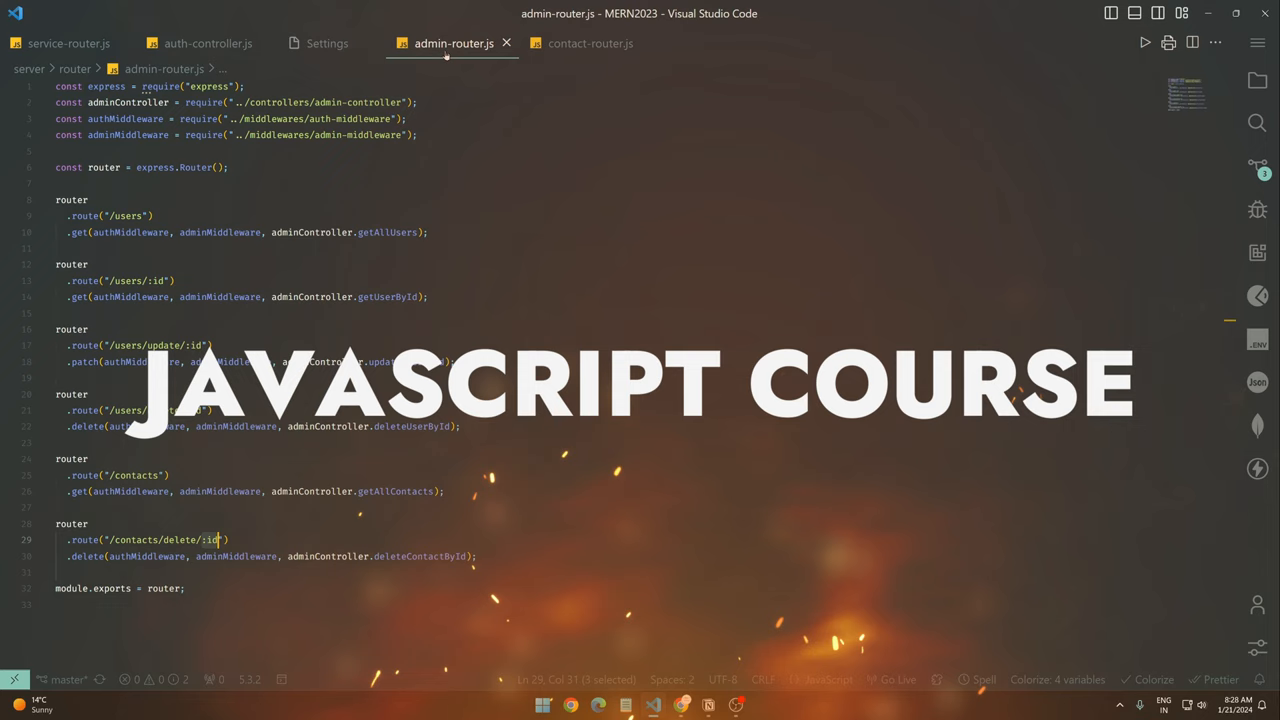
{"action": "left_click", "coordinate": [68, 44]}
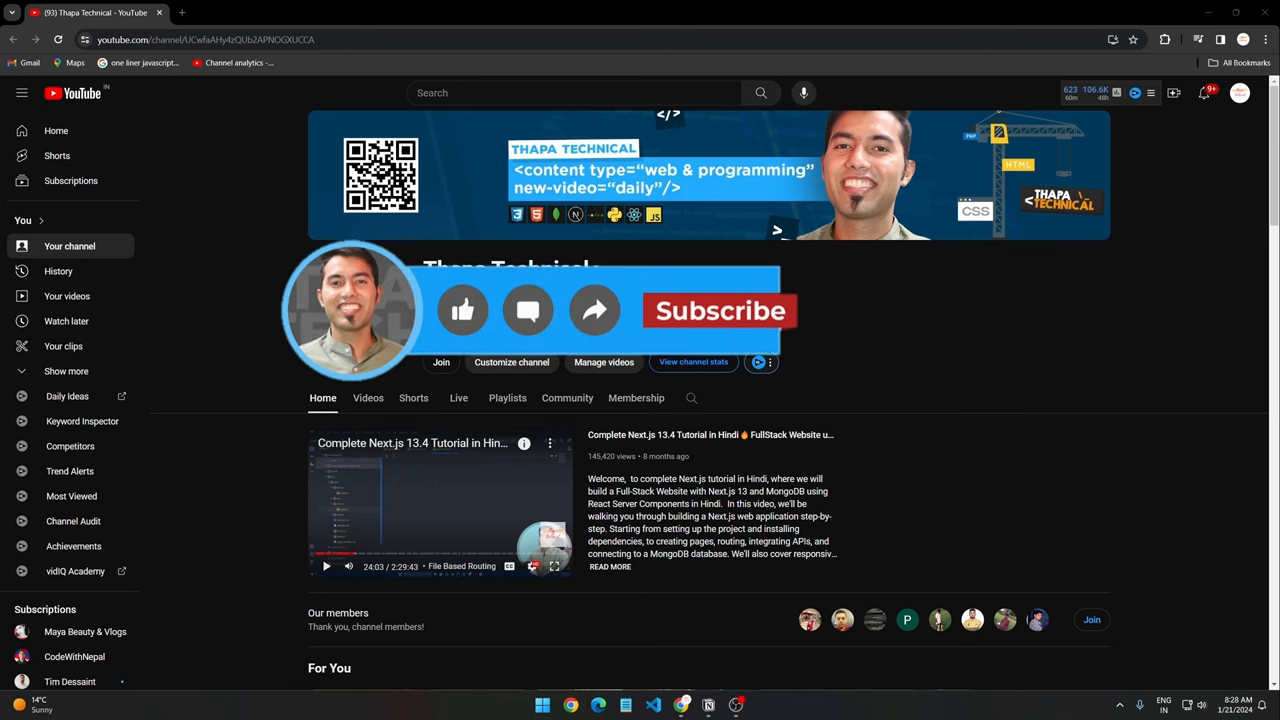
{"action": "mouse_move", "coordinate": [465, 315]}
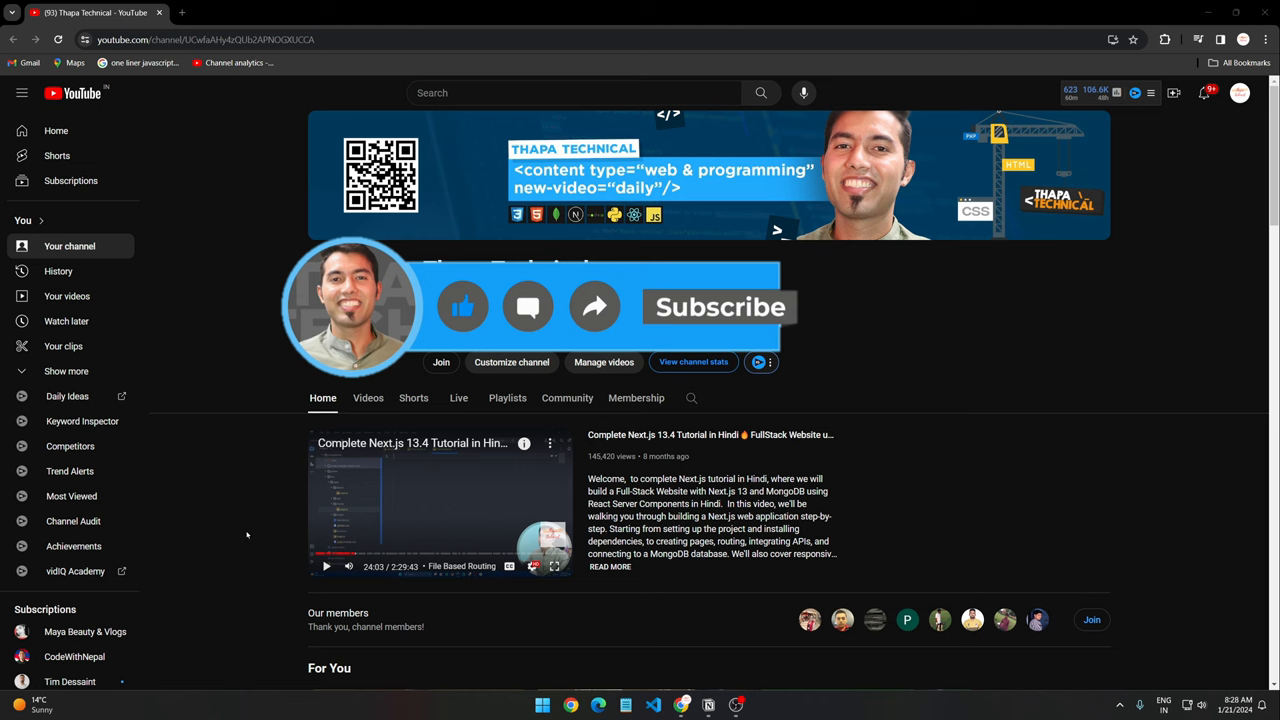
Scroll down the YouTube channel page to show its details.
{"action": "scroll", "scroll_direction": "down", "scroll_amount": 3}
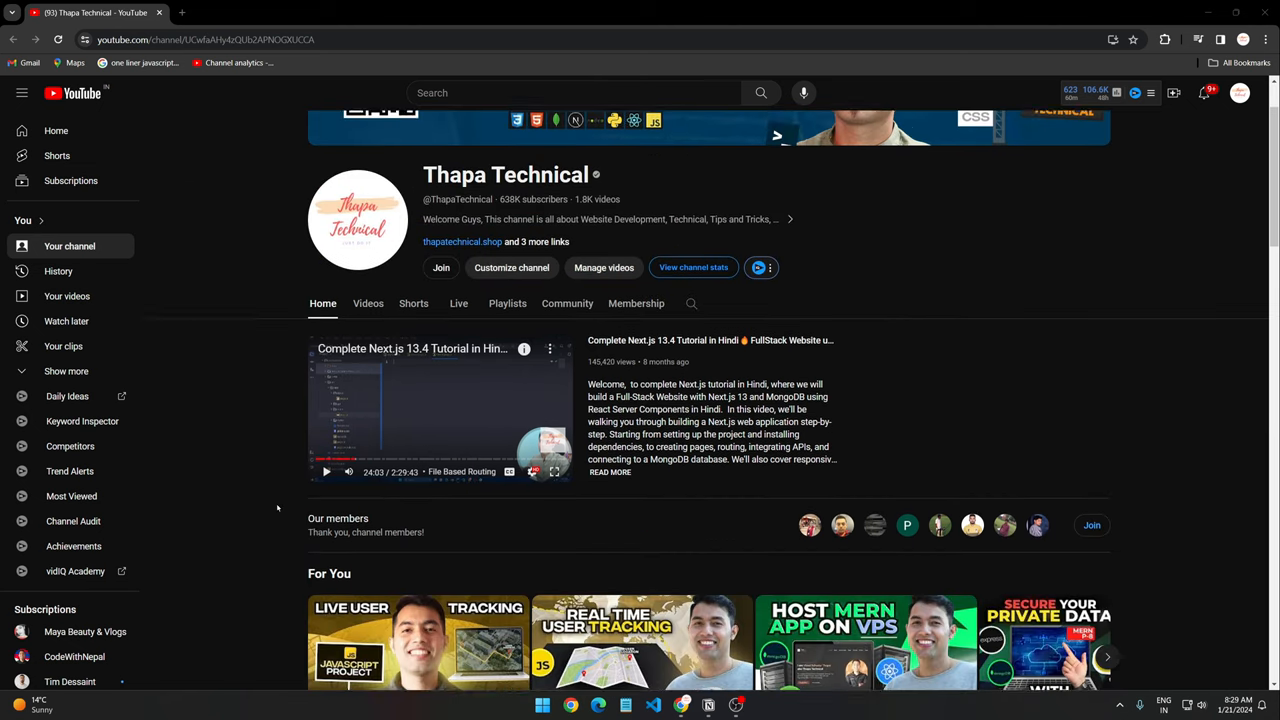